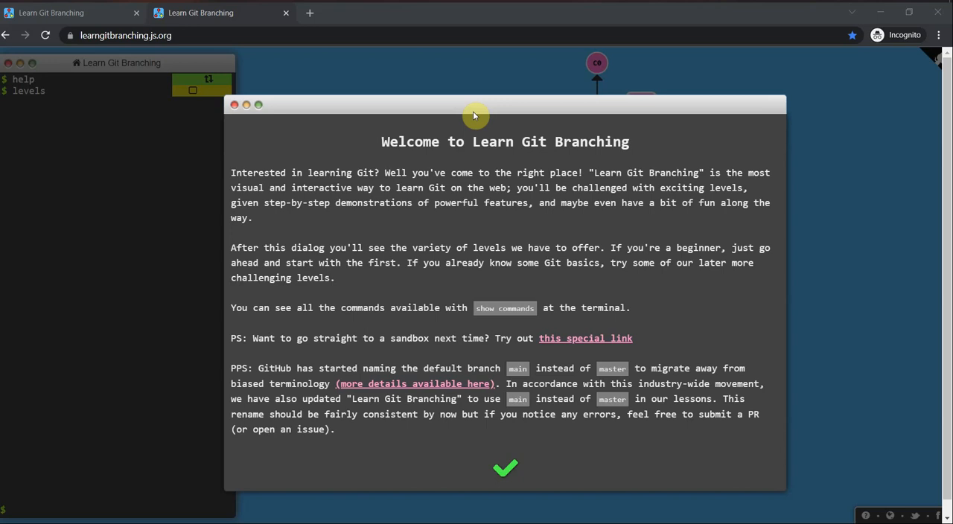
mouse_move(493, 186)
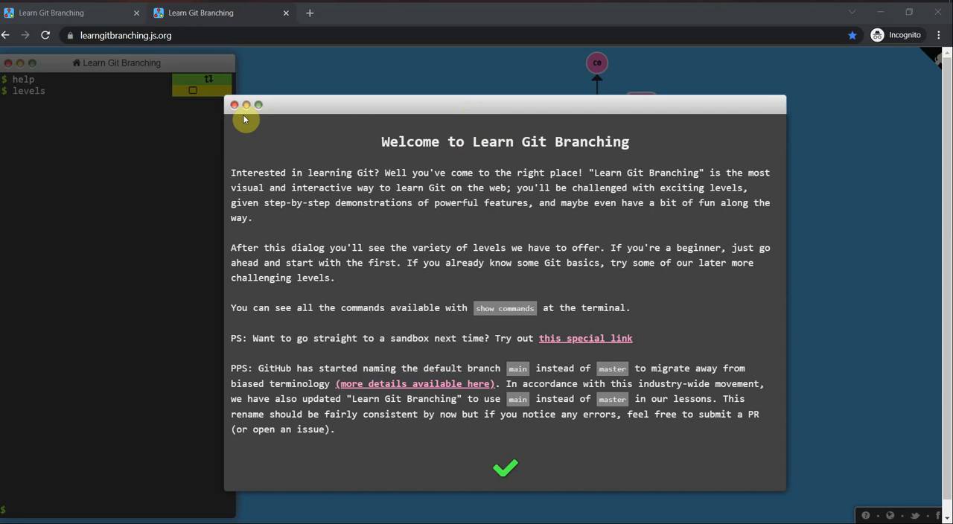
mouse_move(553, 146)
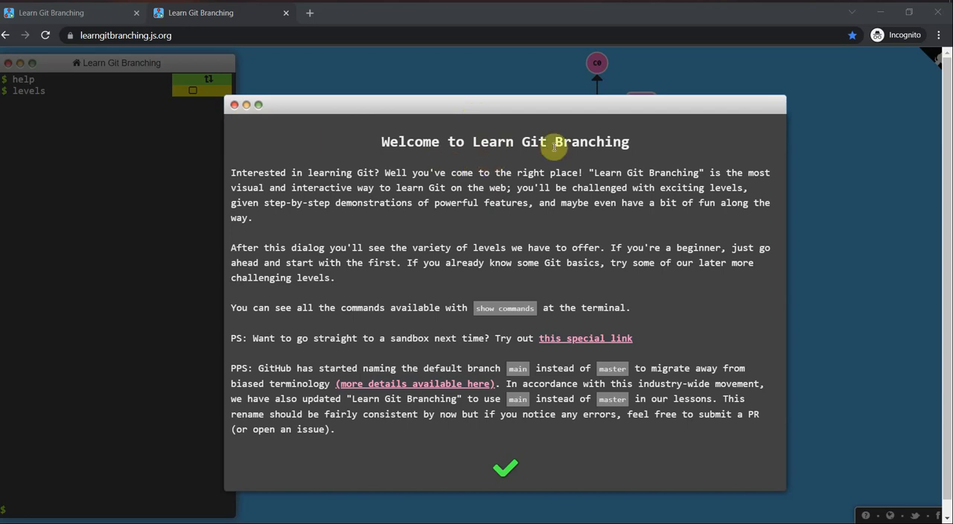
mouse_move(600, 173)
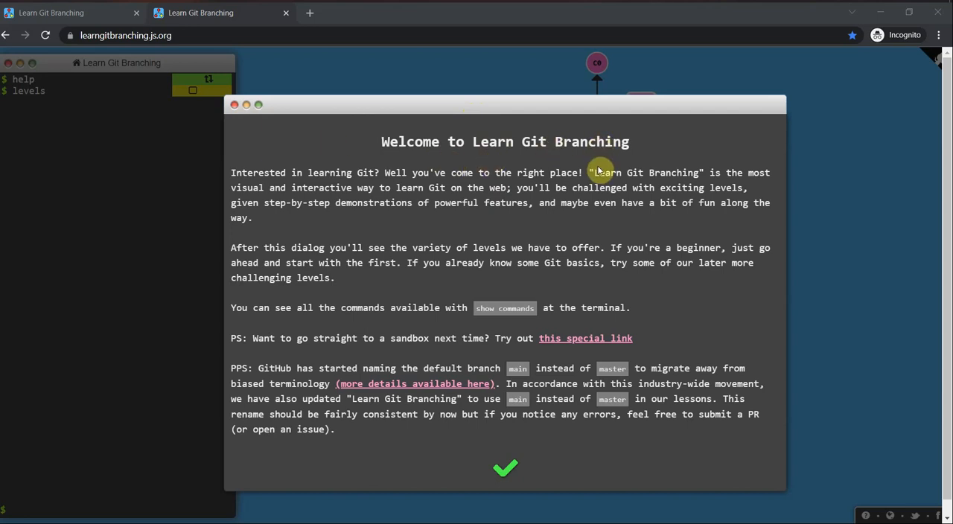
mouse_move(569, 191)
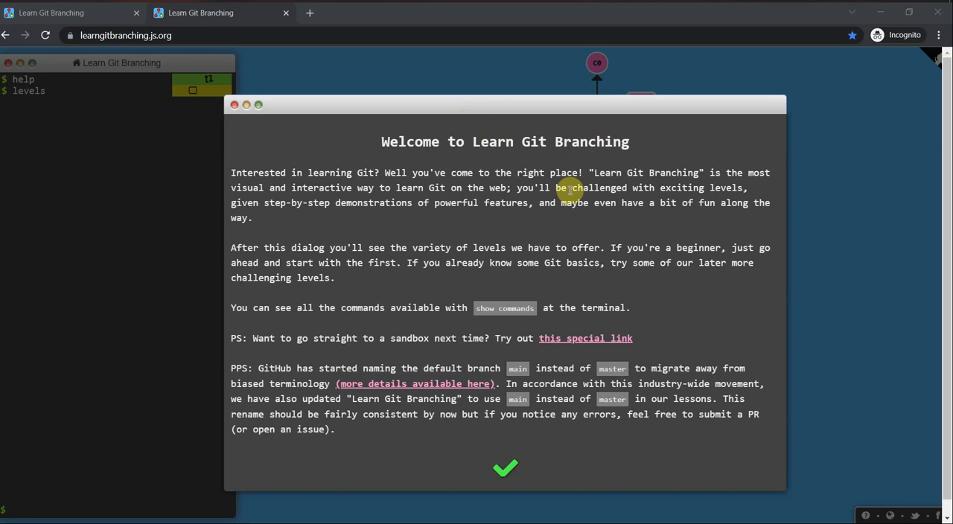
mouse_move(588, 200)
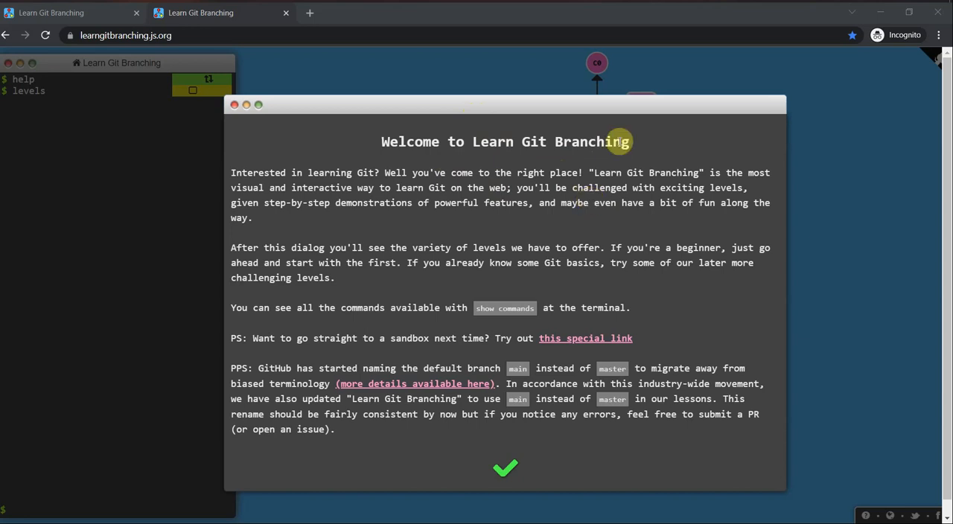
mouse_move(594, 167)
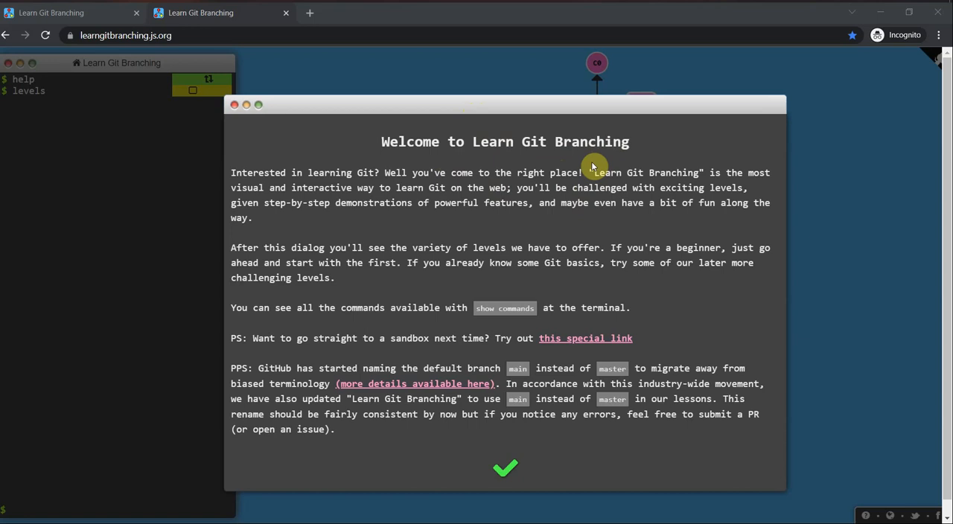
mouse_move(575, 184)
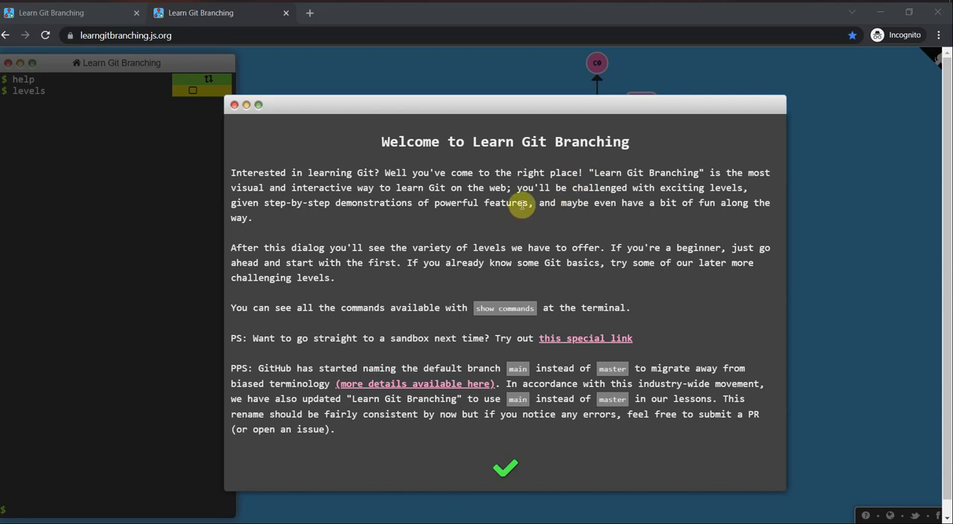
mouse_move(539, 187)
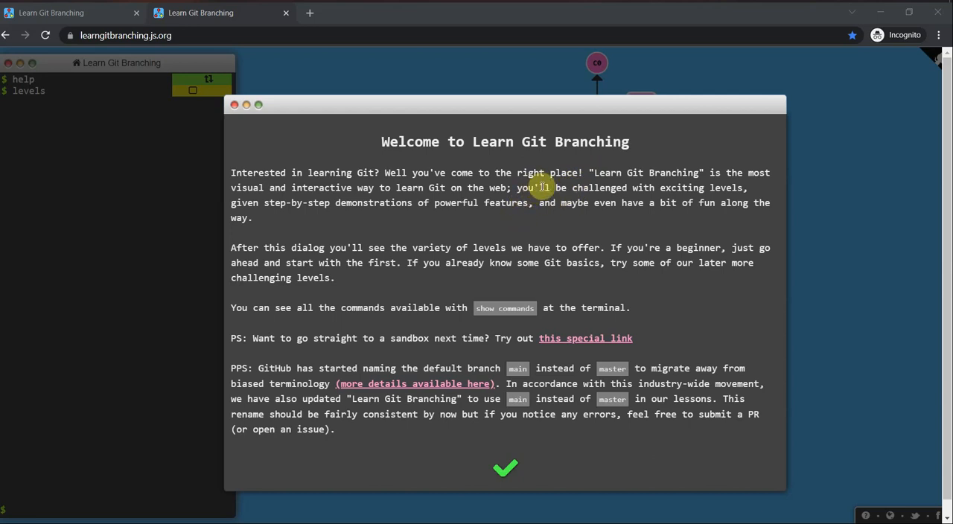
mouse_move(542, 195)
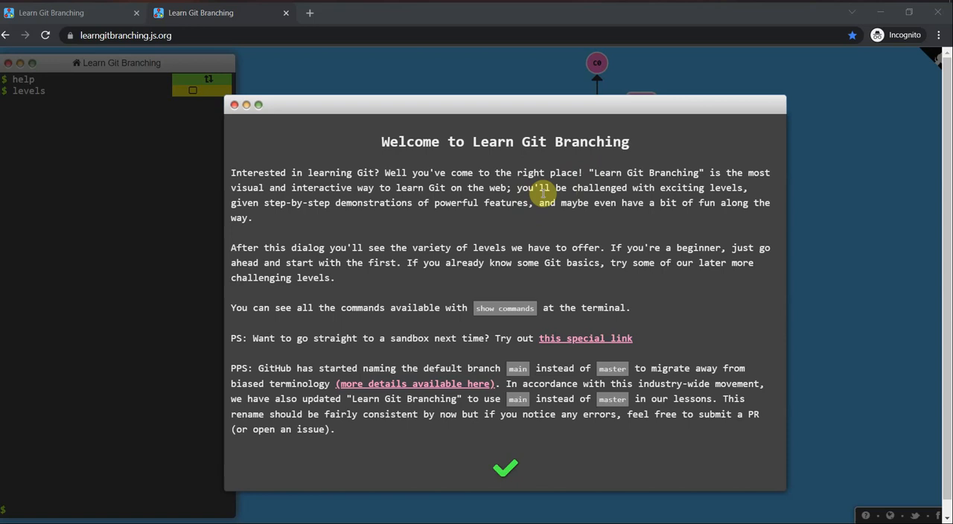
mouse_move(532, 161)
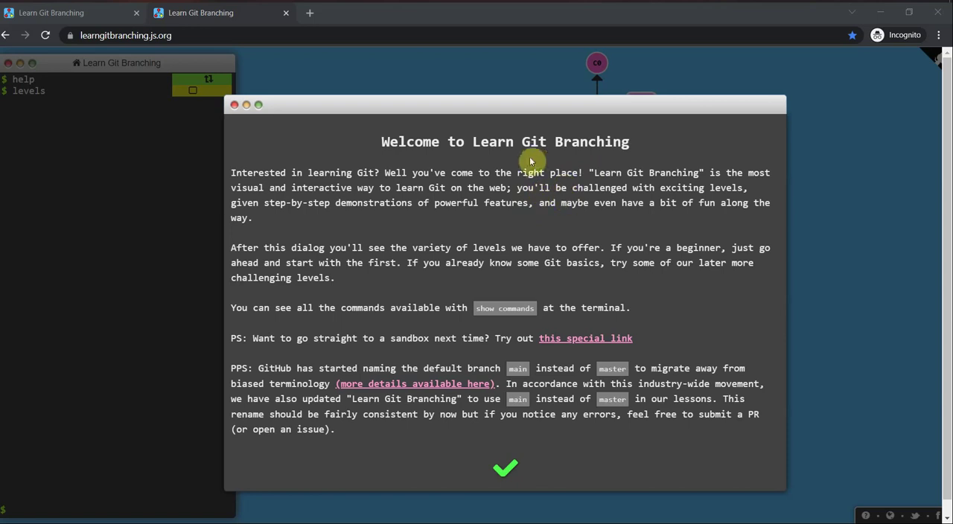
mouse_move(536, 158)
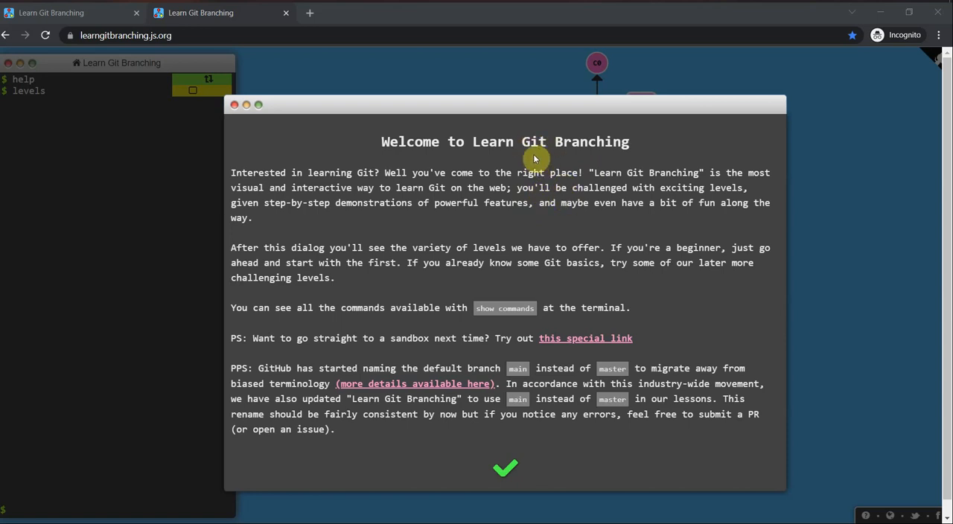
mouse_move(535, 207)
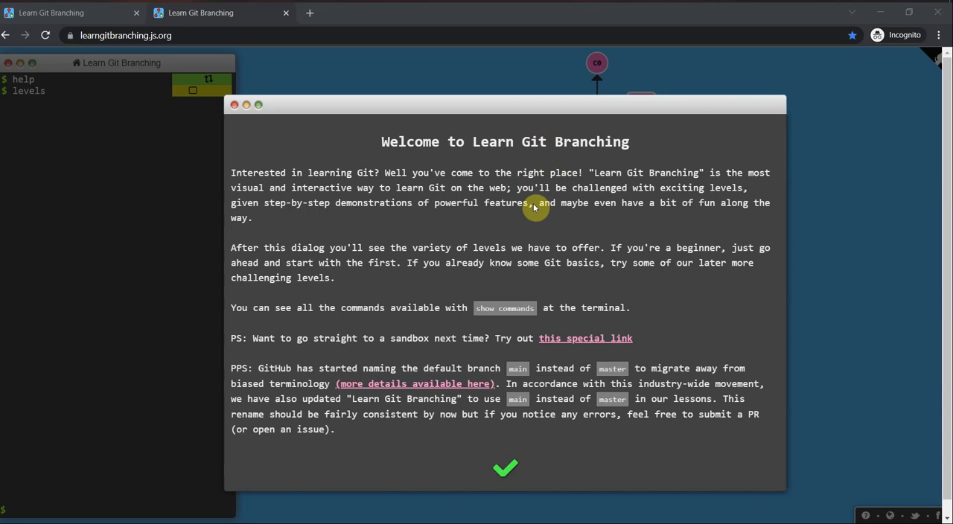
mouse_move(90, 51)
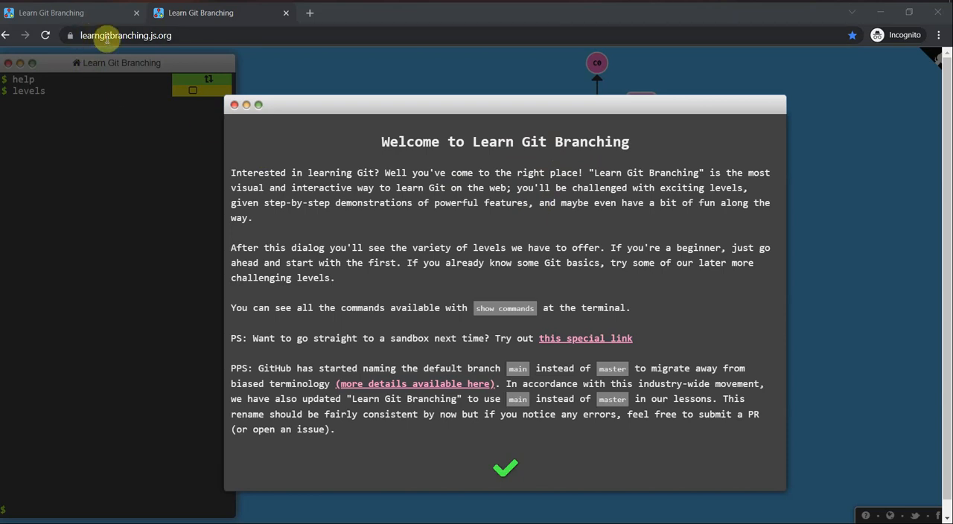
mouse_move(134, 41)
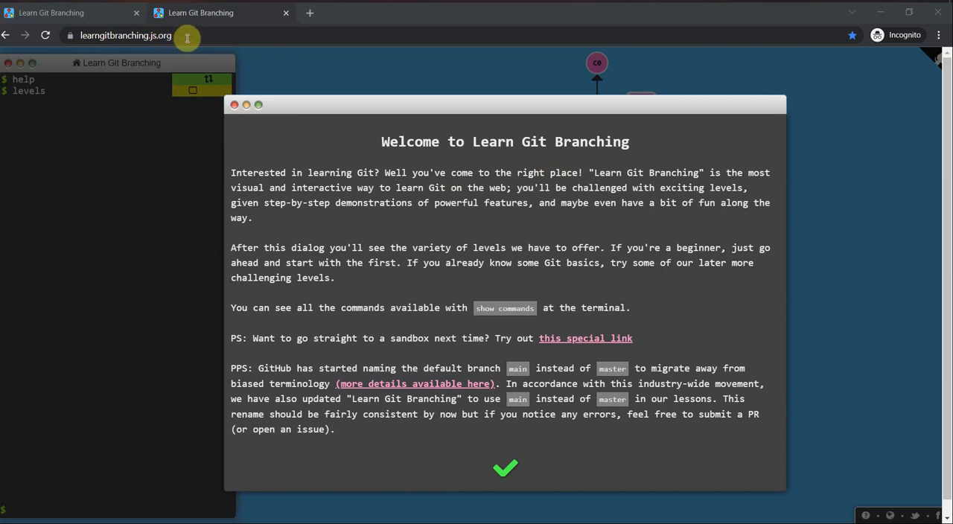
mouse_move(473, 221)
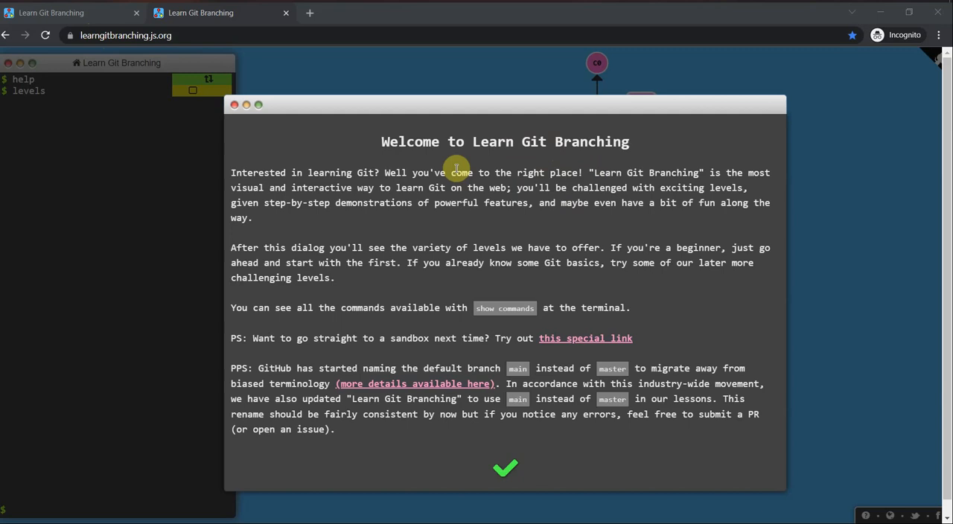
mouse_move(462, 151)
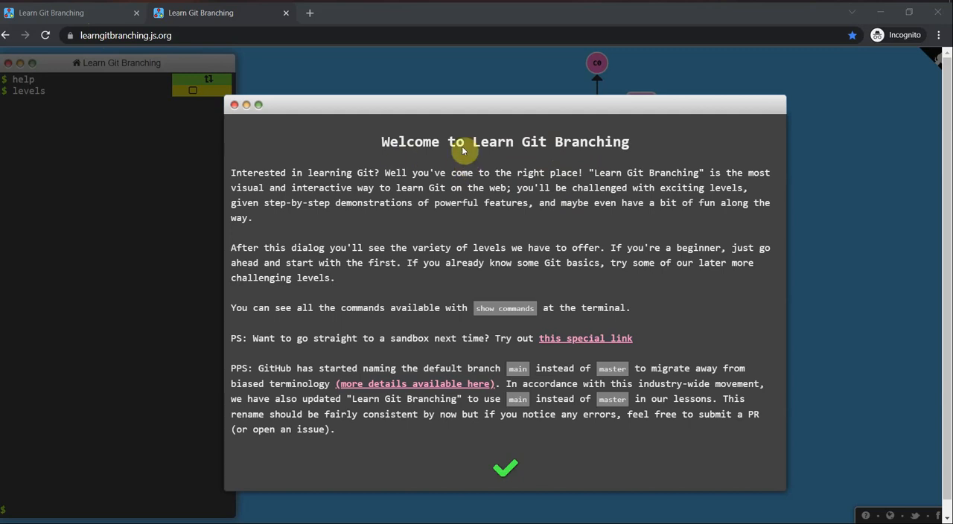
- Select level 1, Introduction to Git Commits, from the Introduction Sequence
scroll(down, 3)
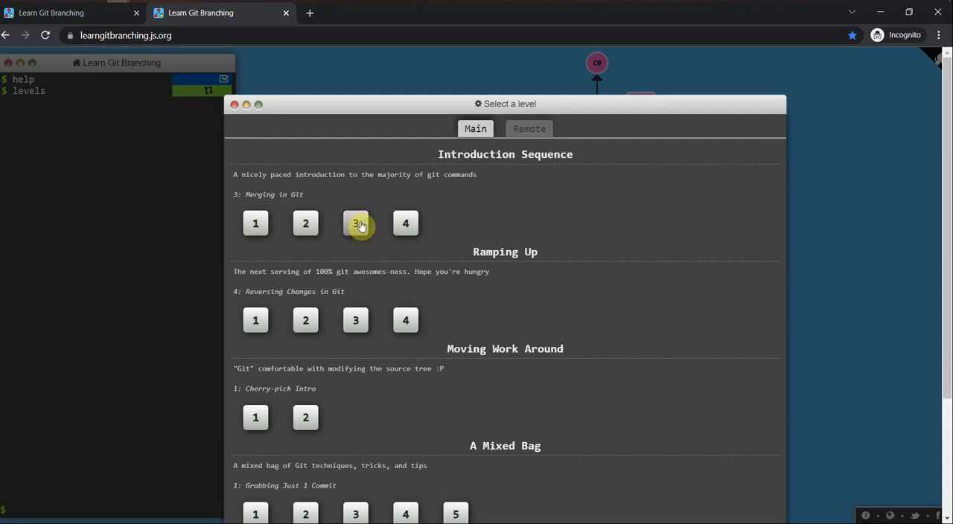
click(356, 223)
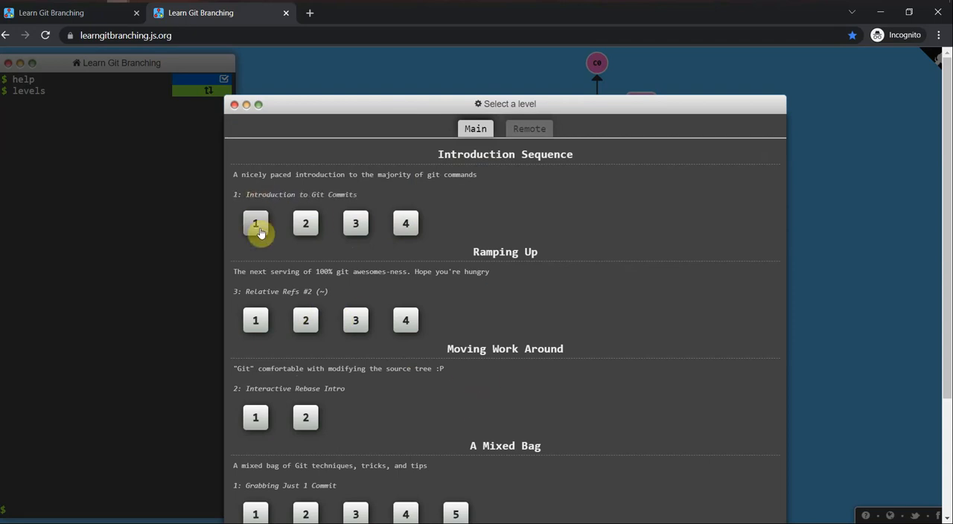
click(256, 223)
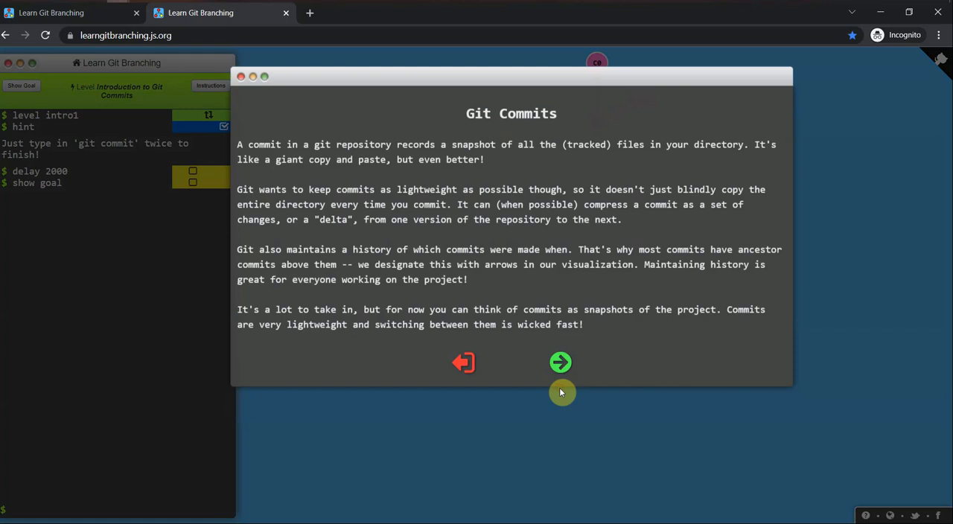
- Step through the git commit demonstration and final instructions so the level begins
click(560, 362)
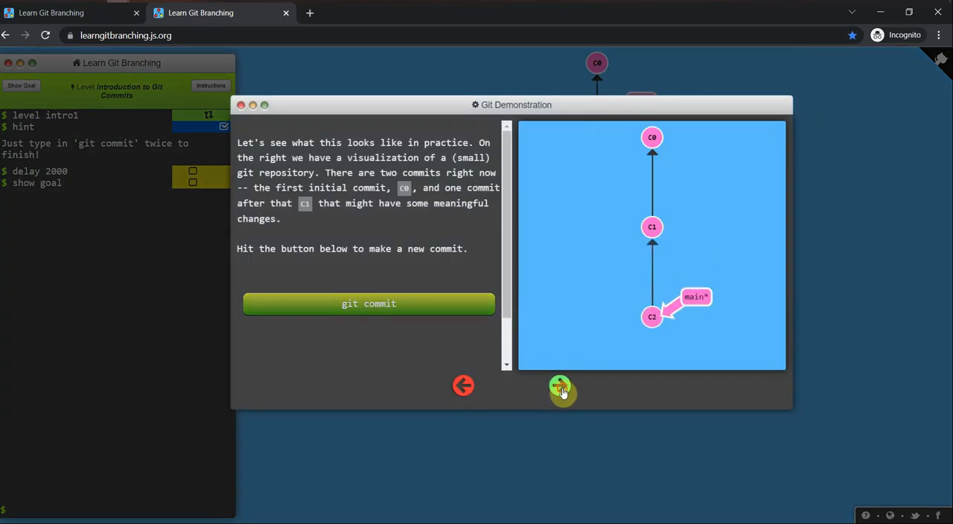
click(560, 387)
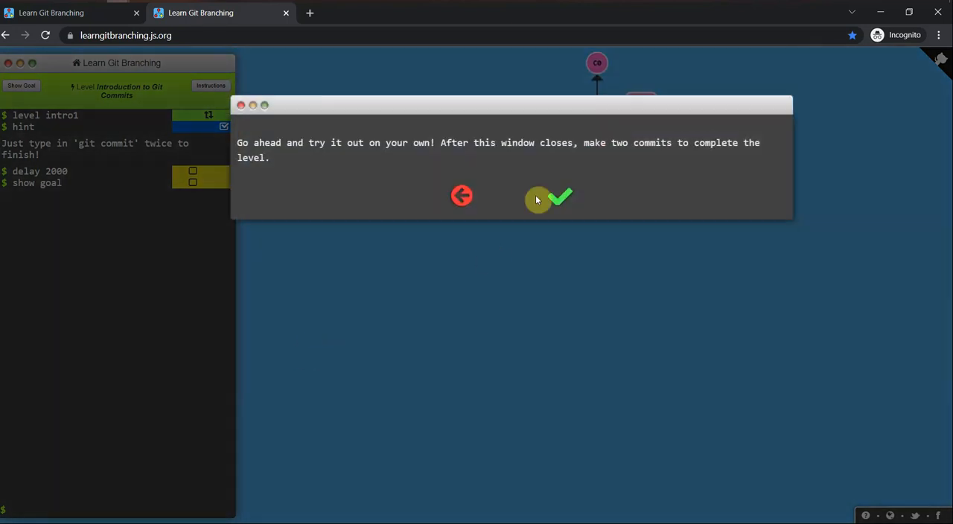
click(560, 197)
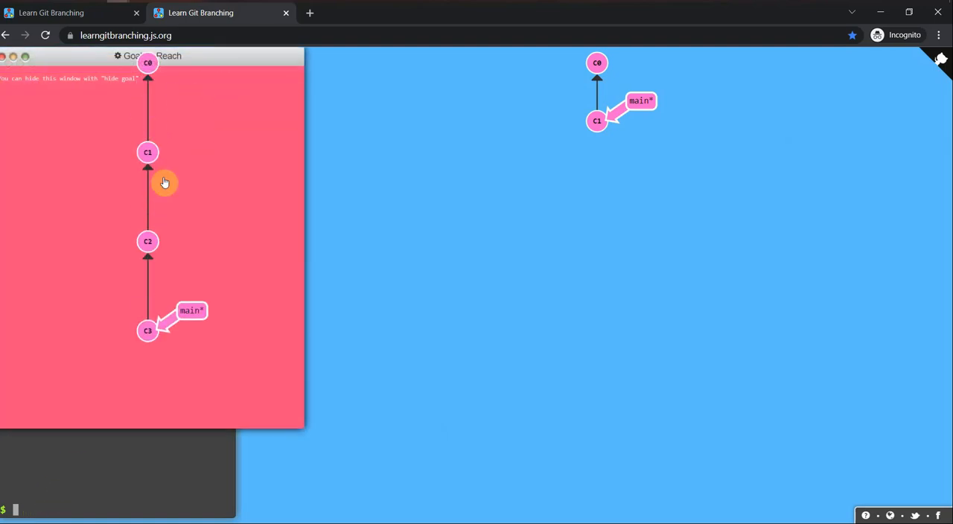
mouse_move(177, 119)
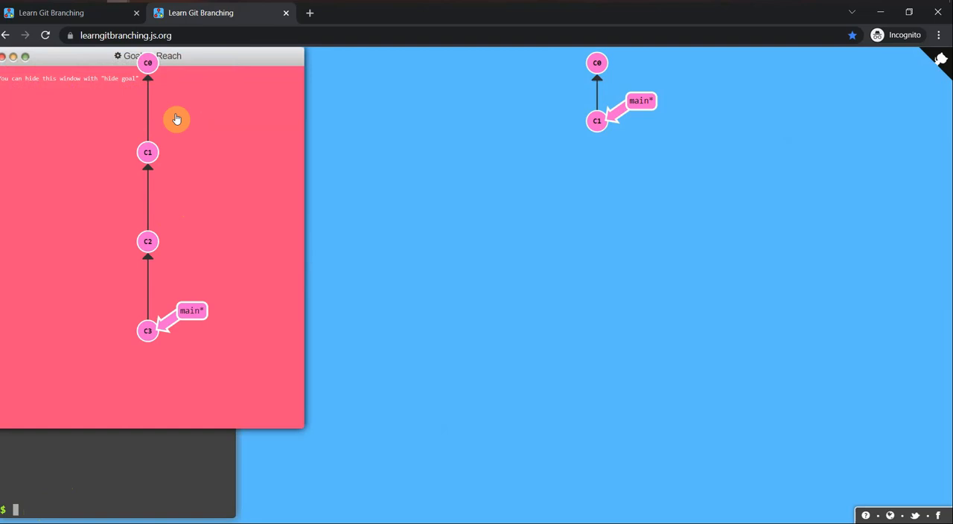
mouse_move(300, 423)
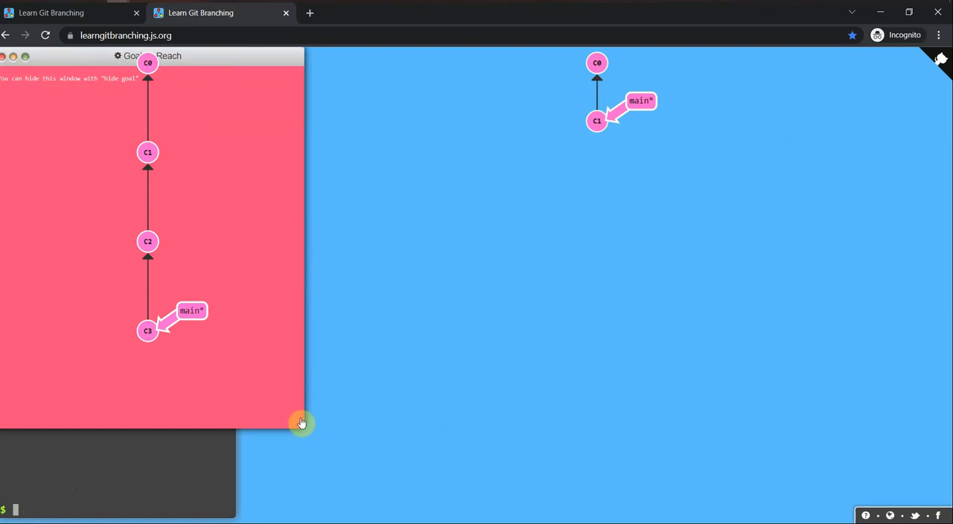
mouse_move(140, 504)
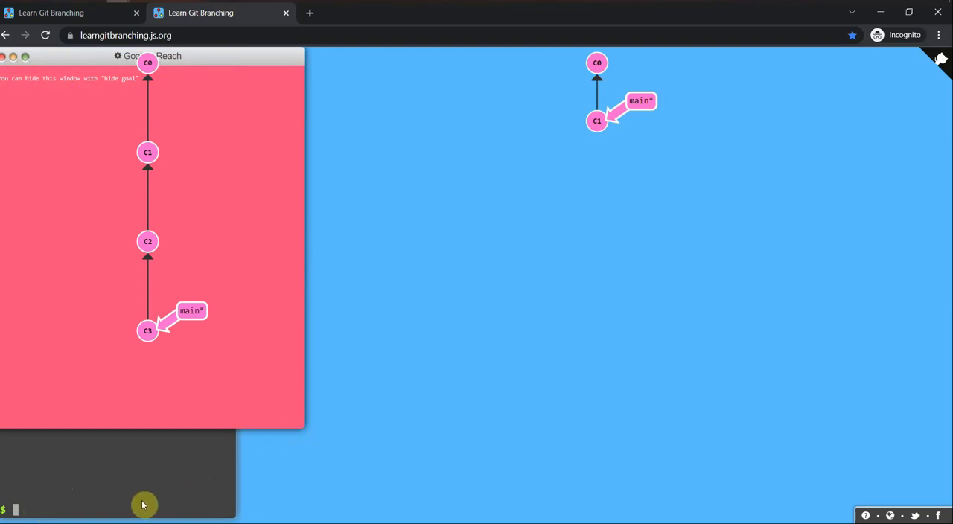
mouse_move(143, 505)
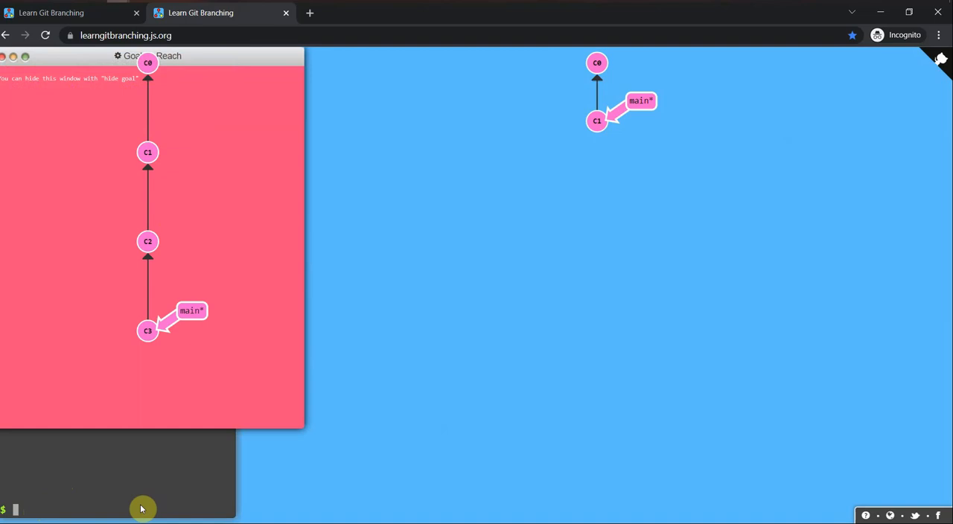
mouse_move(144, 509)
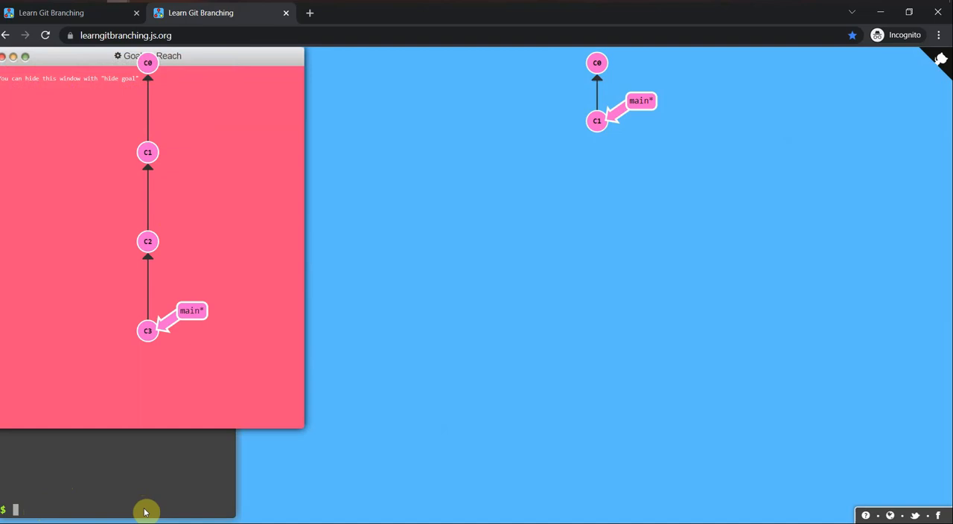
mouse_move(147, 506)
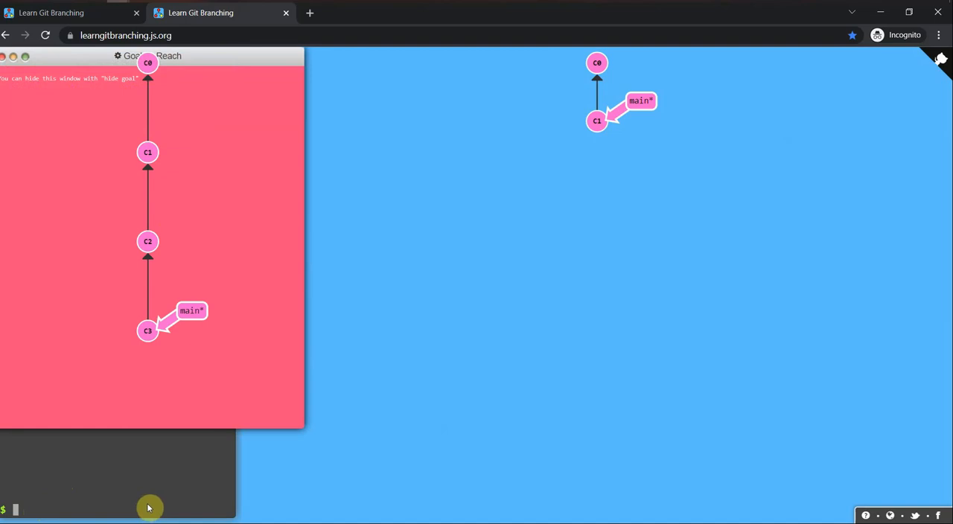
mouse_move(170, 503)
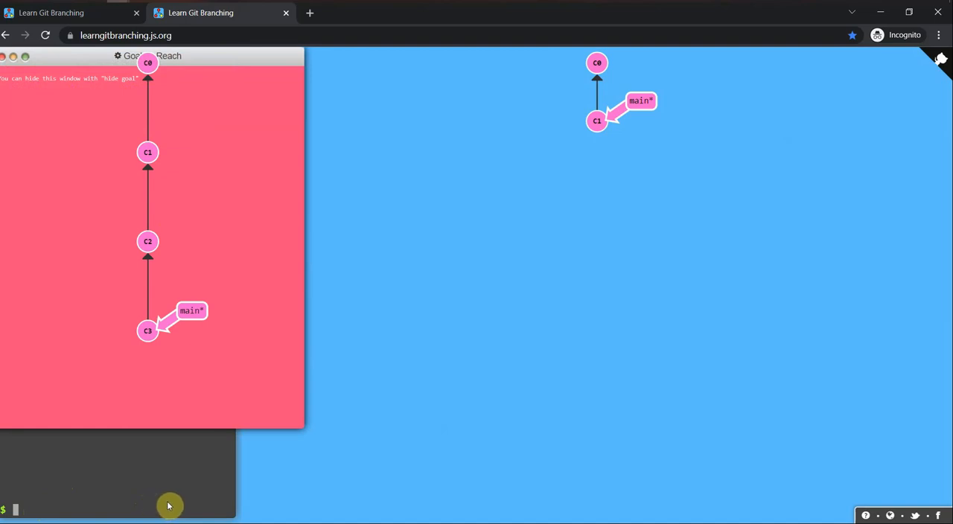